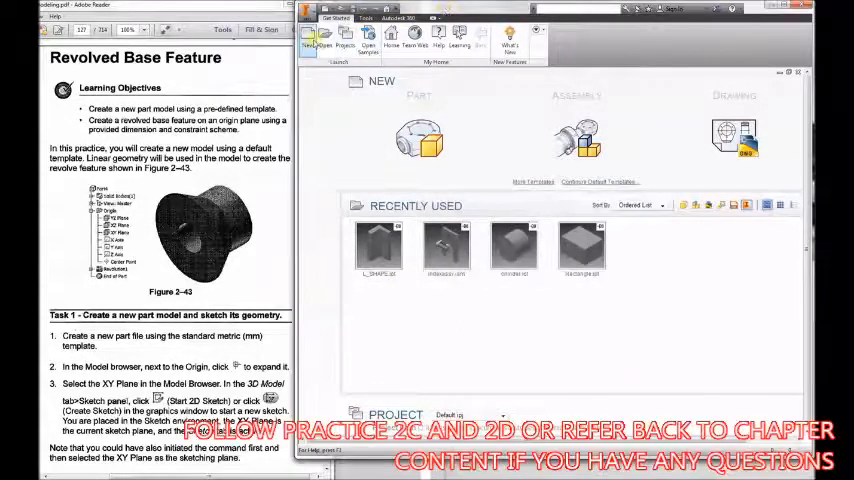
Start a new standard part and select the XY origin plane for sketching
click(312, 24)
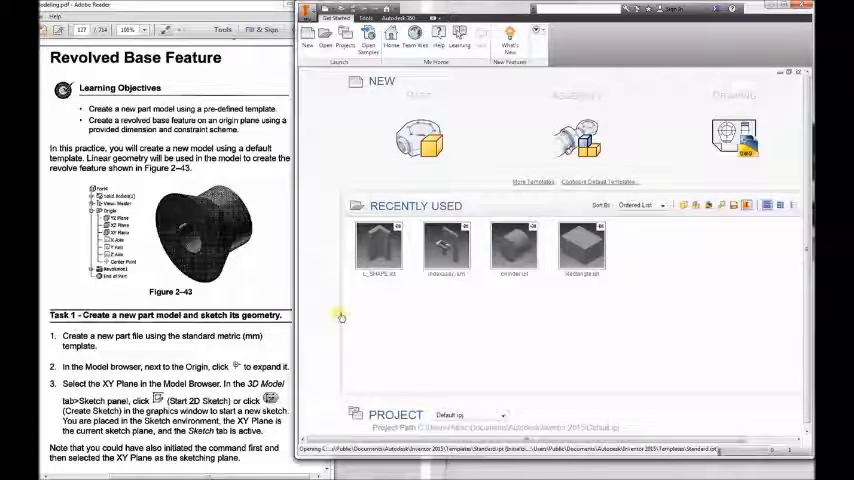
mouse_move(344, 314)
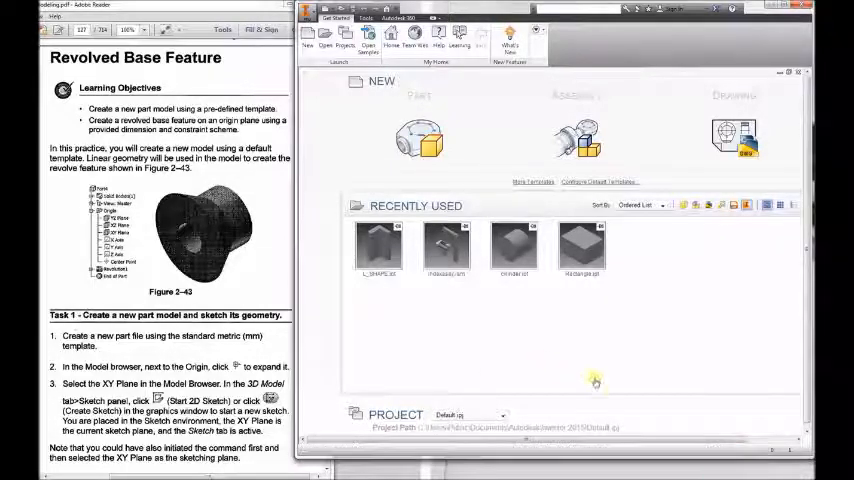
mouse_move(530, 330)
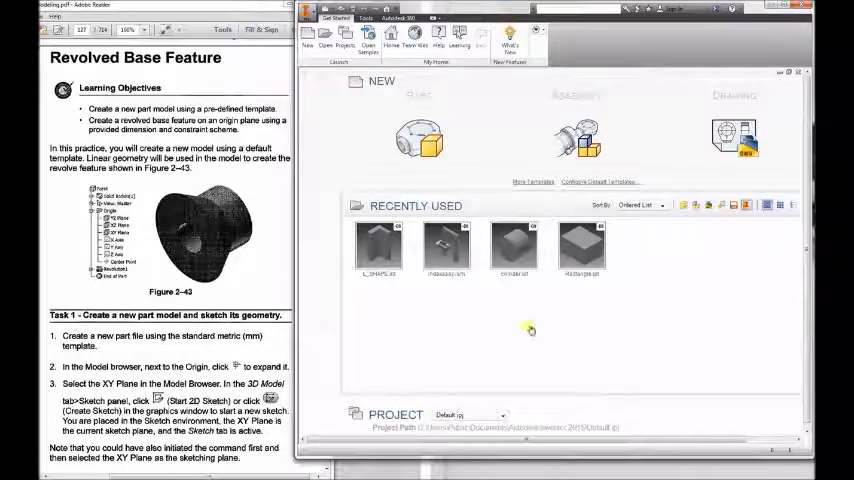
click(418, 136)
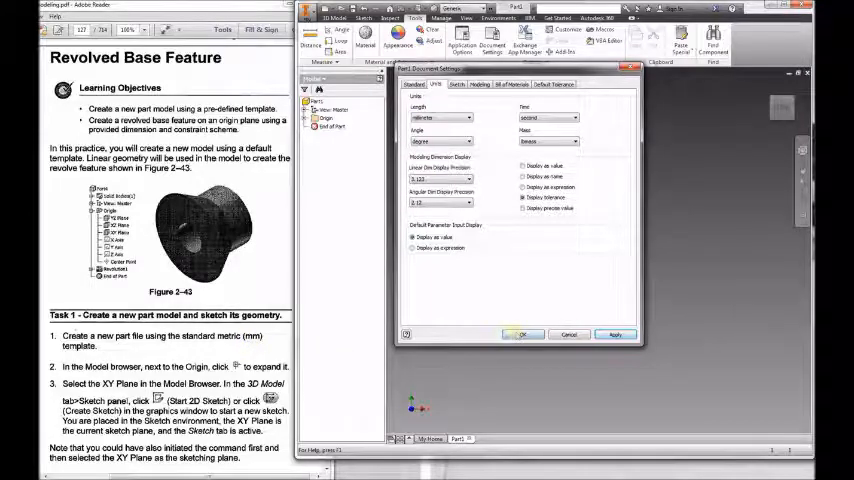
click(520, 334)
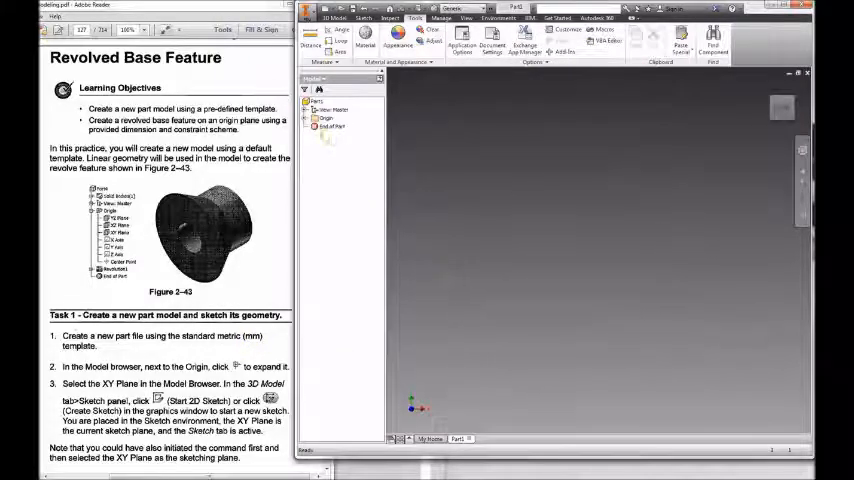
click(312, 118)
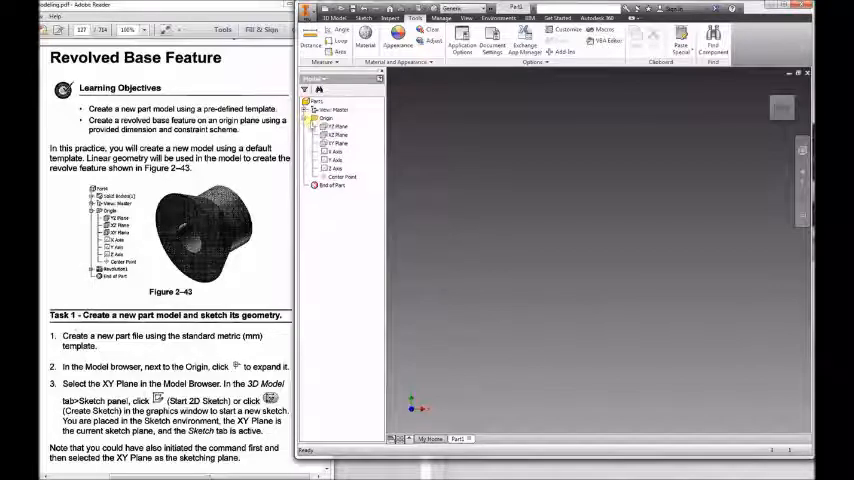
click(340, 144)
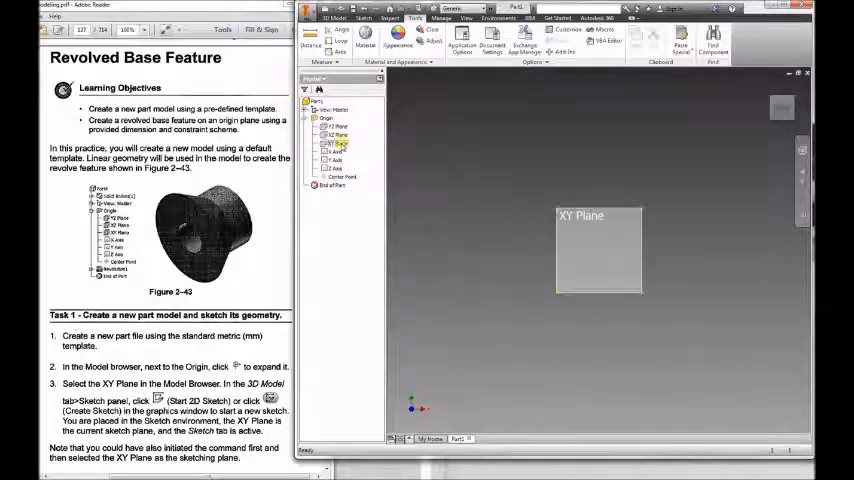
click(340, 144)
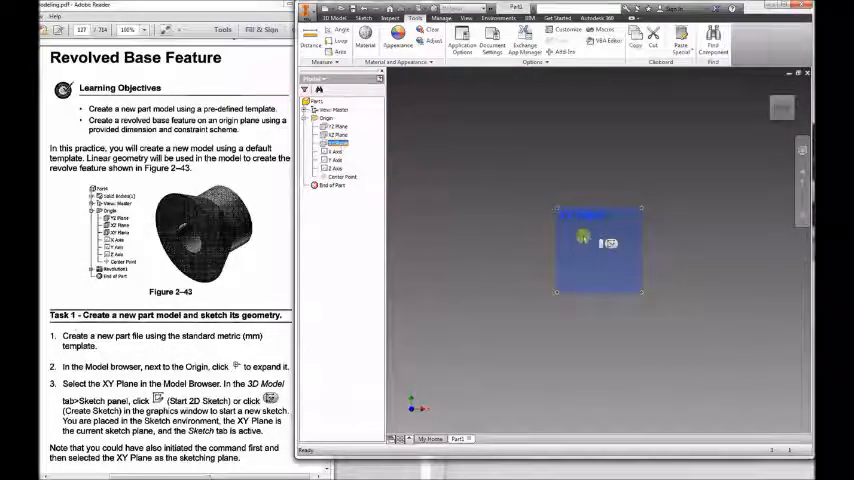
mouse_move(608, 244)
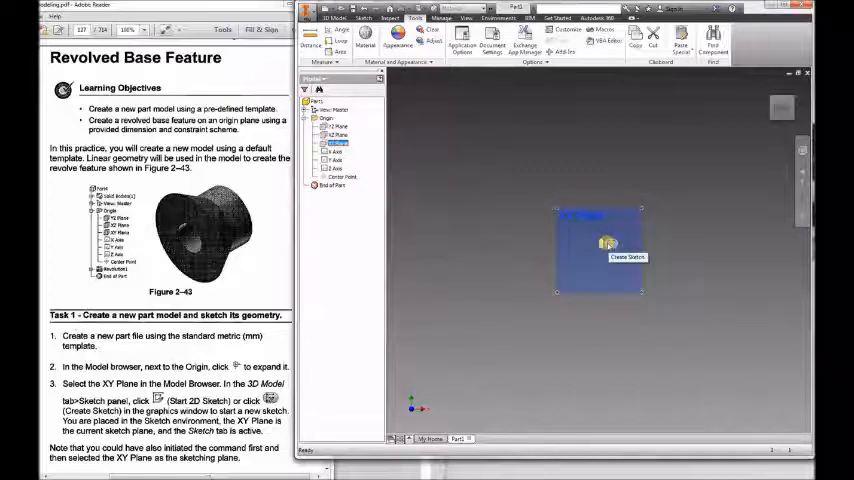
Project the YZ and XZ planes into the sketch and draw the stepped profile outline with Line
click(628, 256)
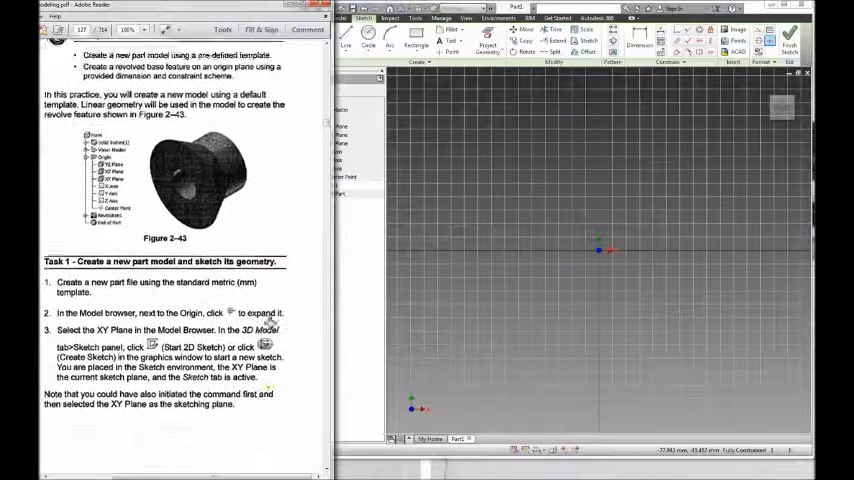
scroll(down, 3)
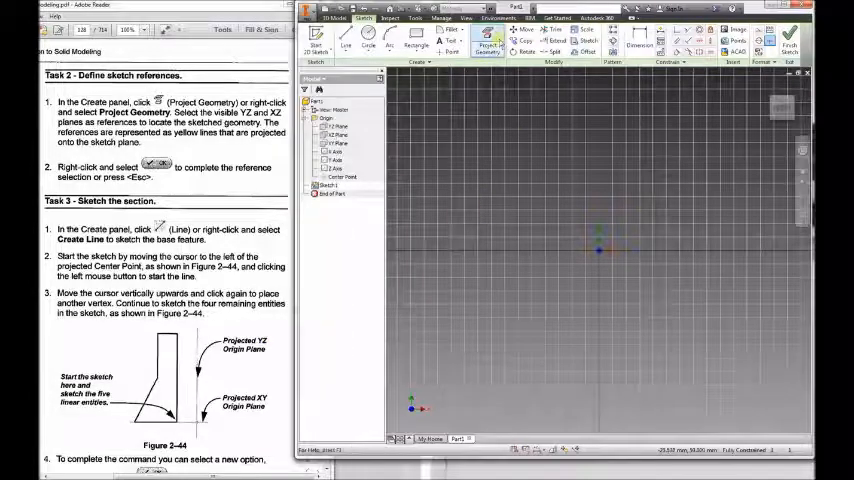
mouse_move(488, 44)
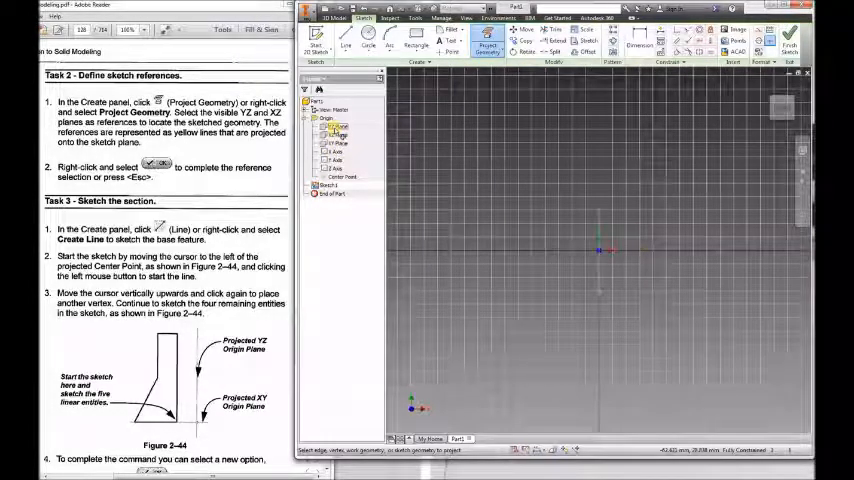
click(338, 130)
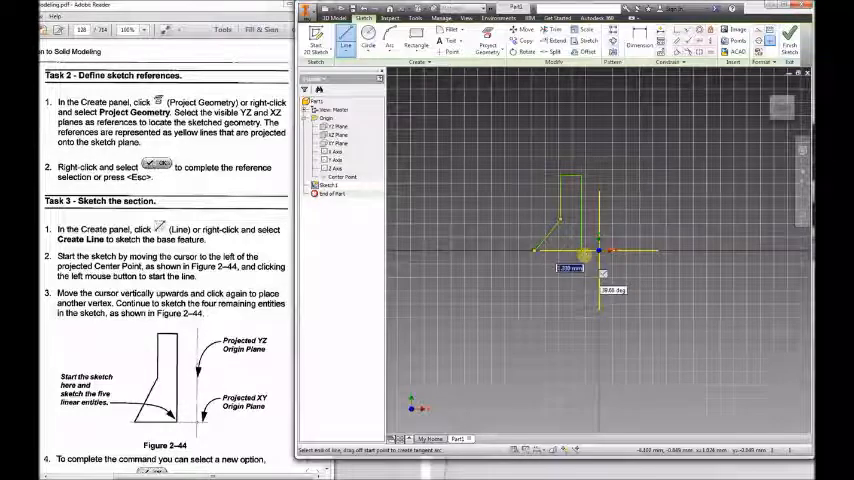
right_click(590, 250)
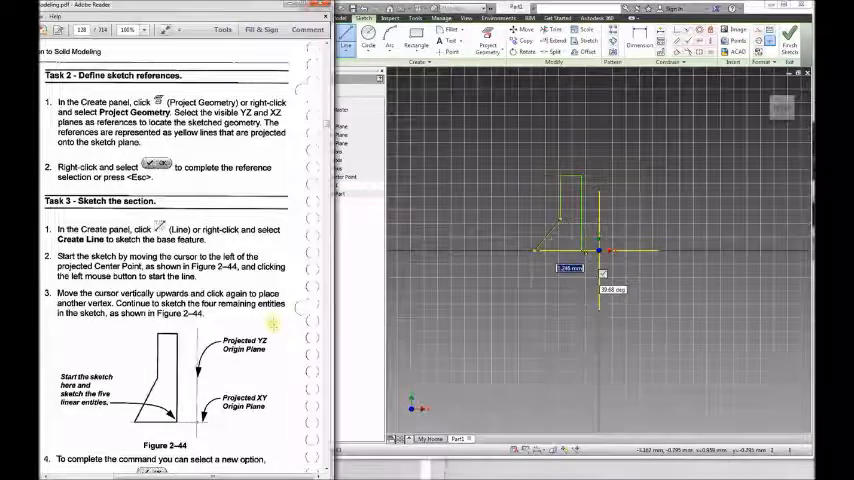
Place the Figure 2-46 dimensions on the profile, including the angled edge
scroll(down, 3)
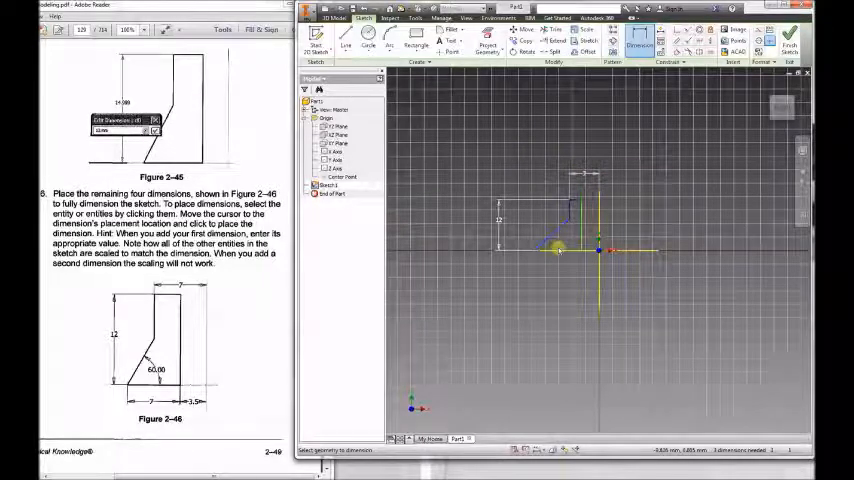
click(564, 244)
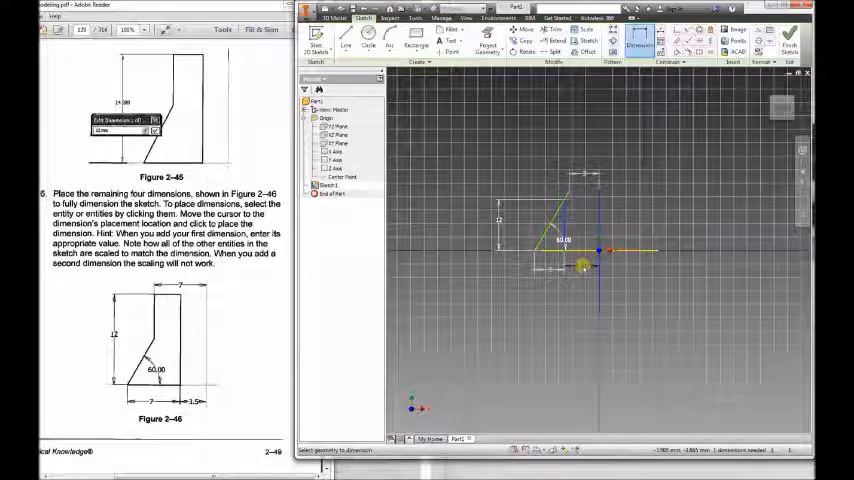
click(584, 268)
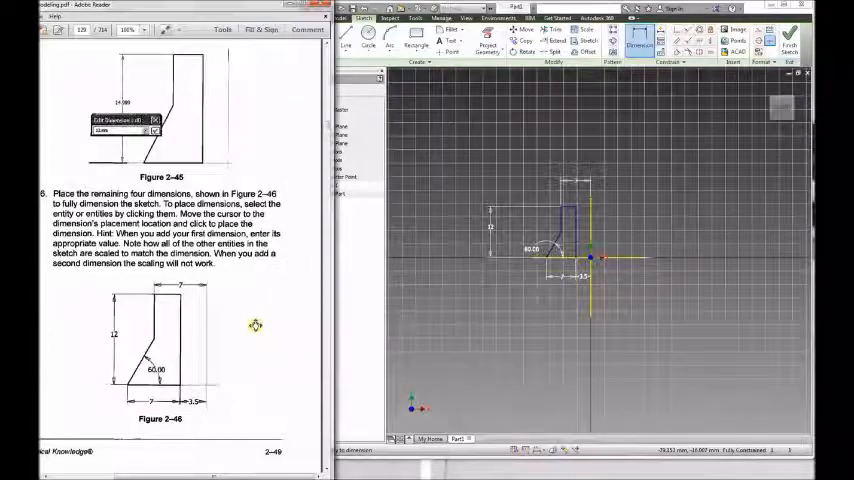
scroll(down, 3)
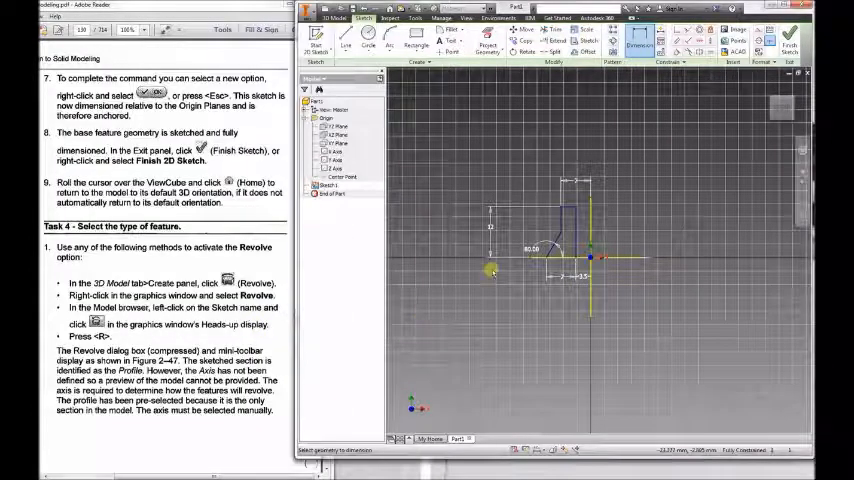
right_click(492, 272)
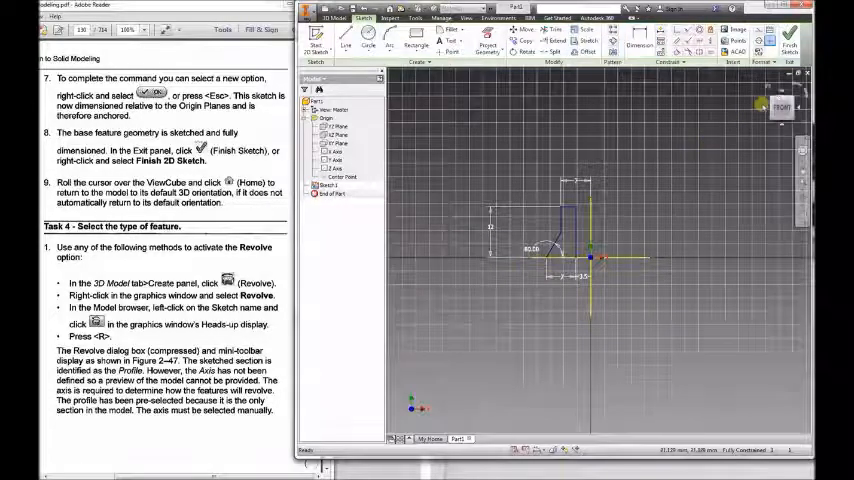
Finish the sketch and revolve the profile a full turn about the Y axis into a solid
click(416, 16)
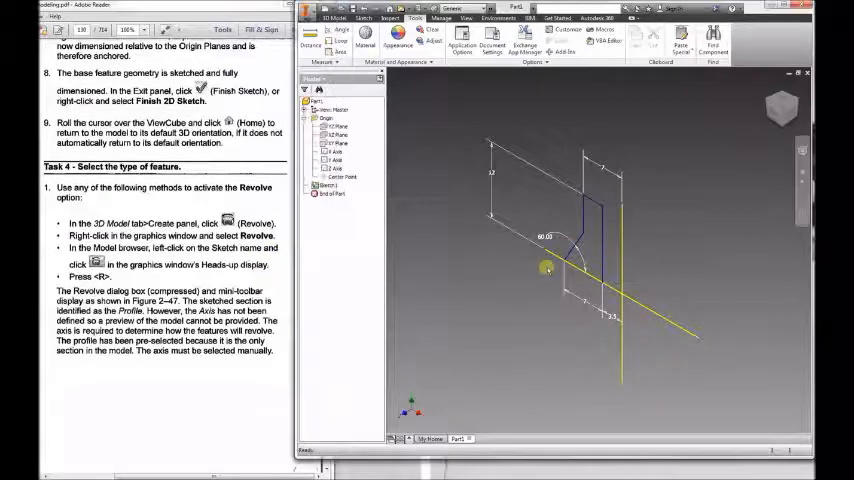
click(336, 18)
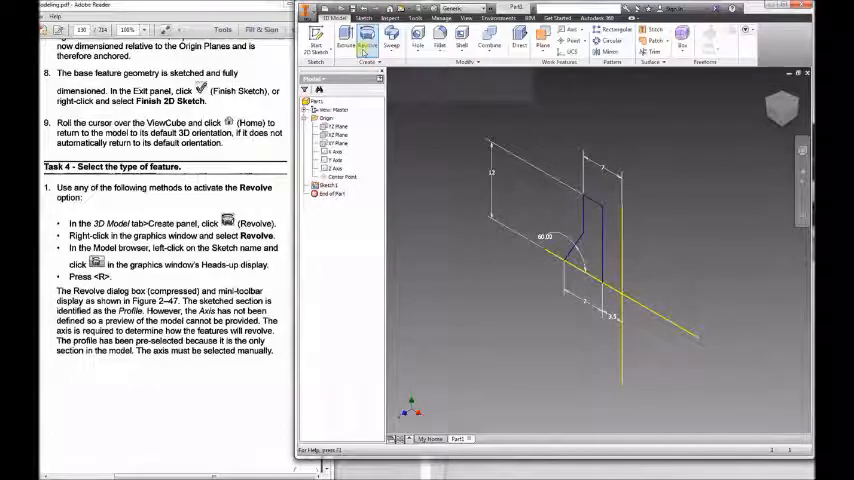
click(366, 44)
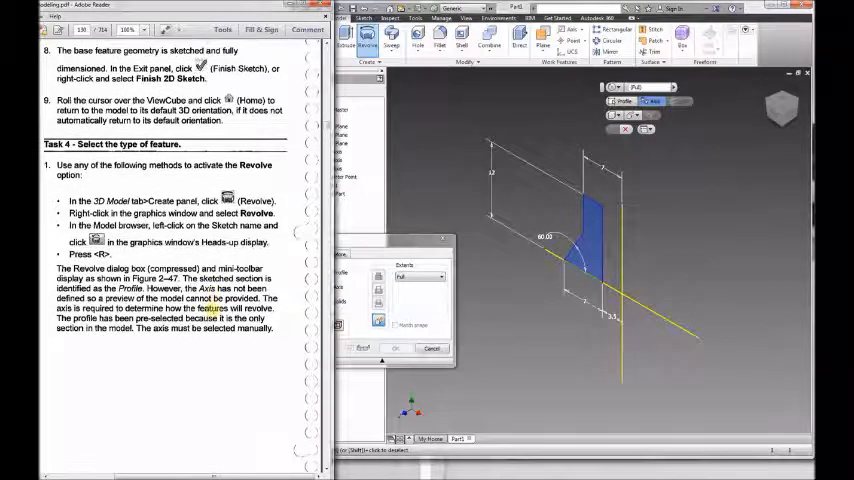
scroll(down, 3)
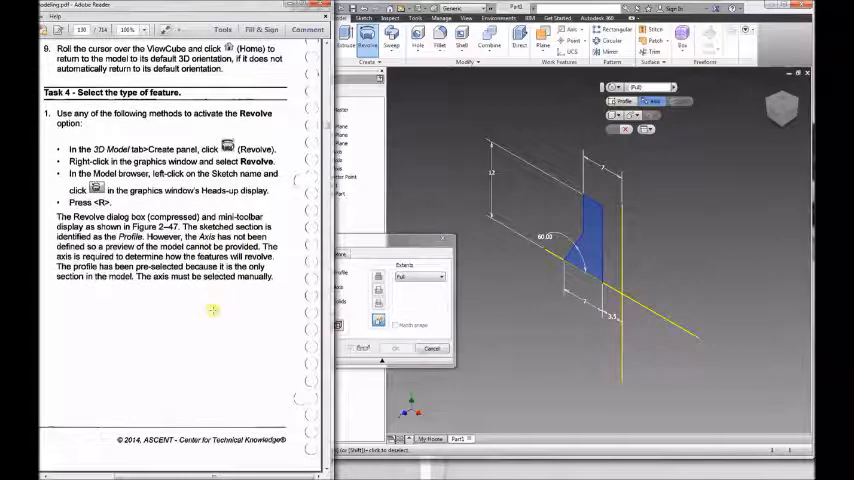
scroll(down, 3)
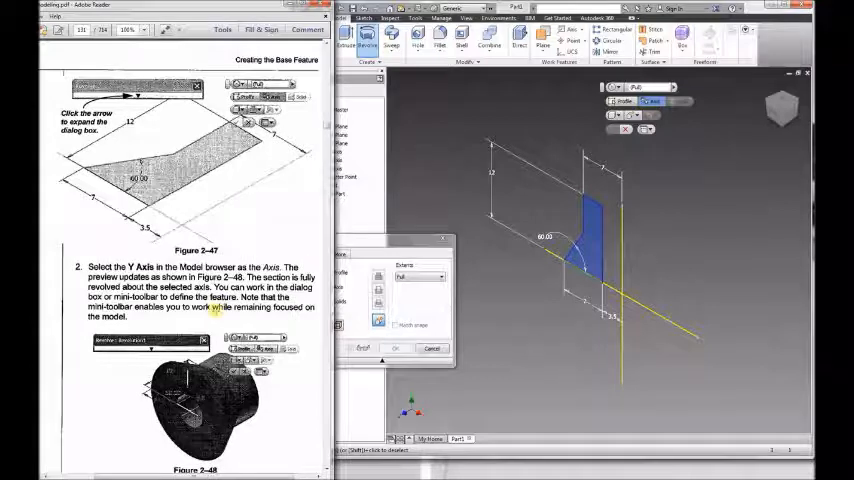
scroll(down, 3)
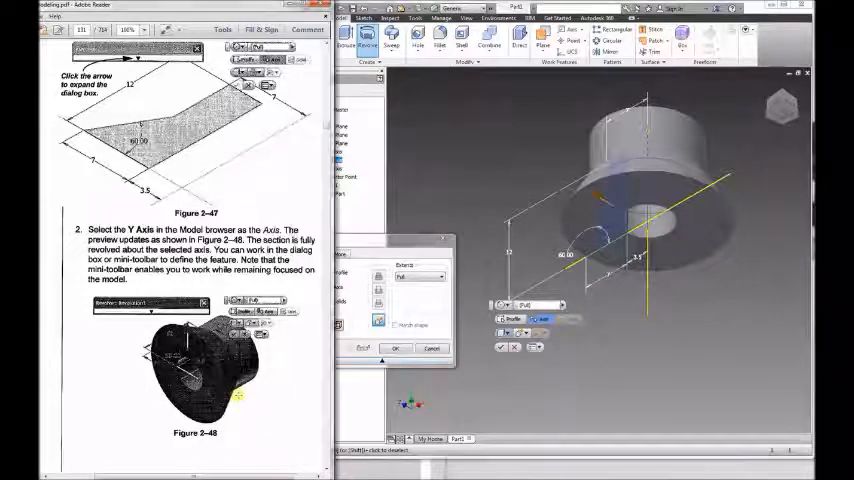
scroll(down, 3)
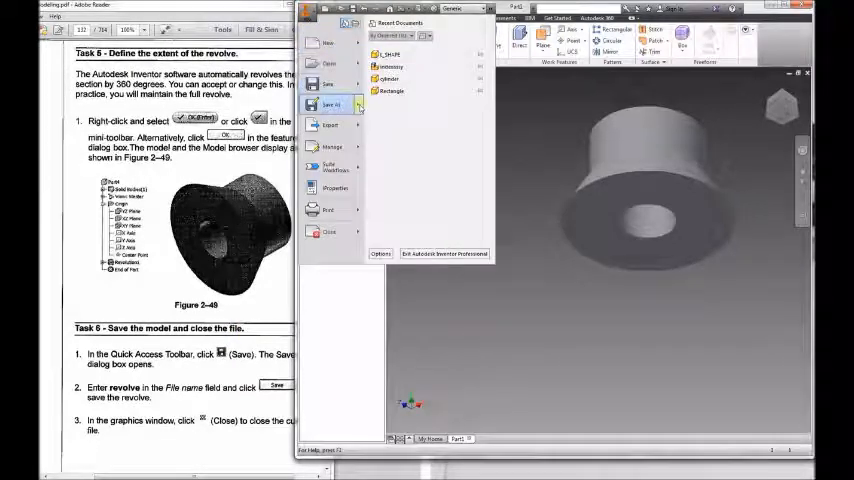
Save the part under the file name Revolve
click(330, 104)
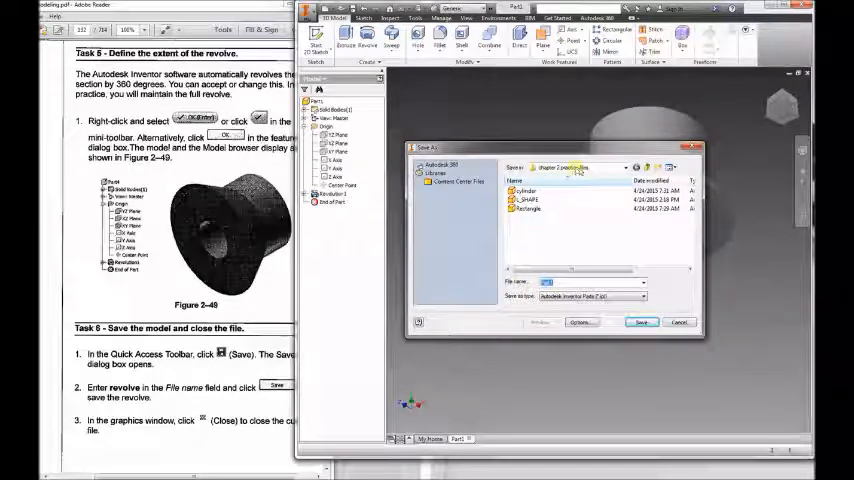
click(590, 282)
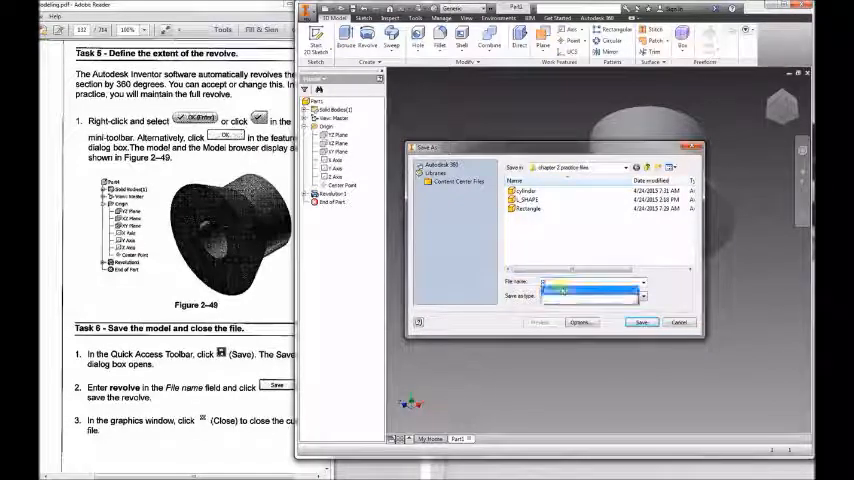
text(Revolve)
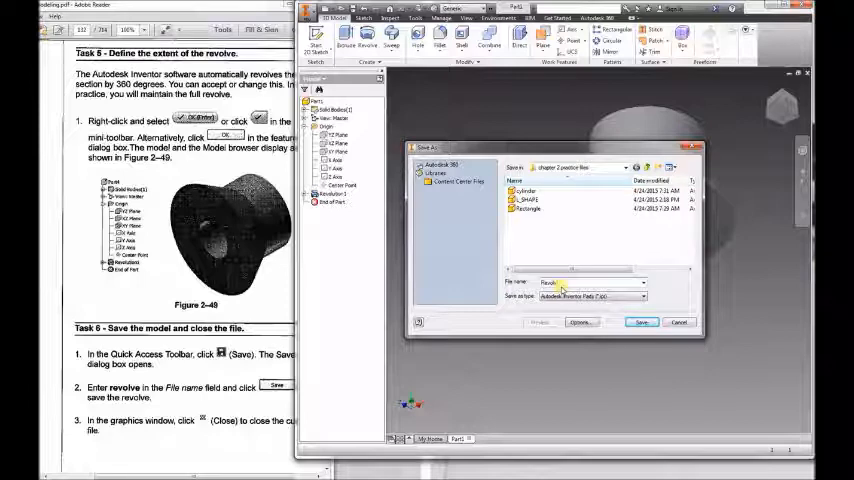
click(640, 322)
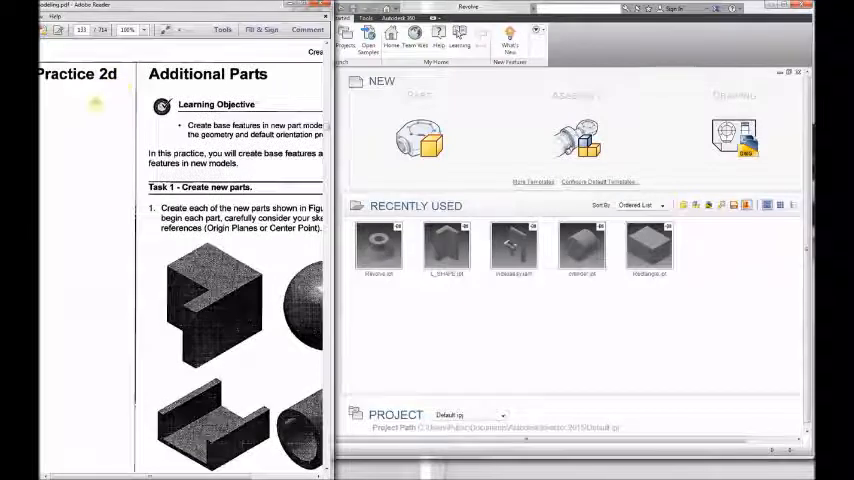
Scroll through the guide to the additional-parts practice before starting the new part
scroll(down, 3)
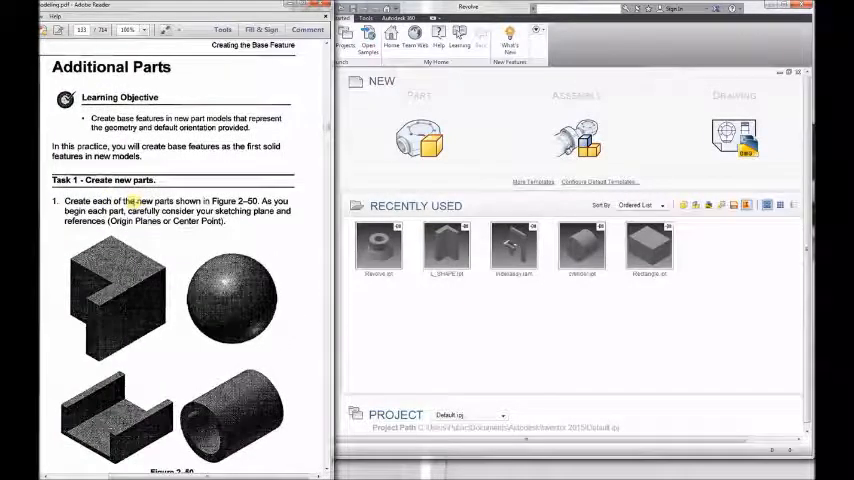
scroll(down, 3)
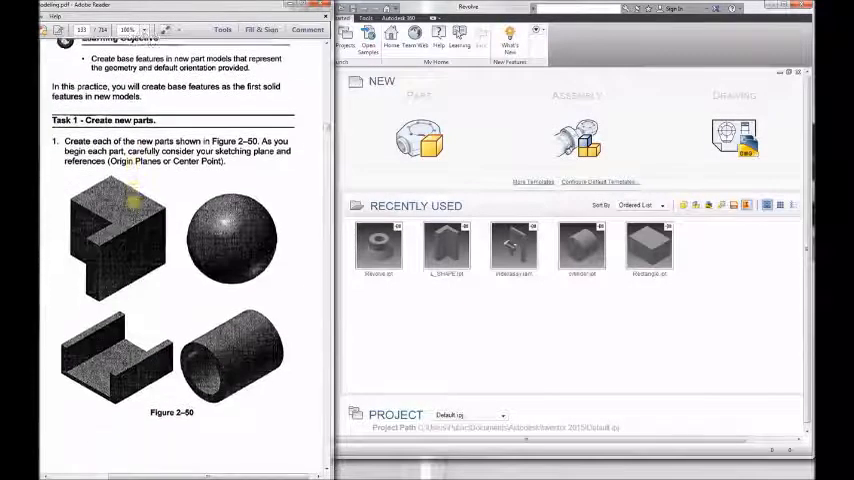
scroll(down, 3)
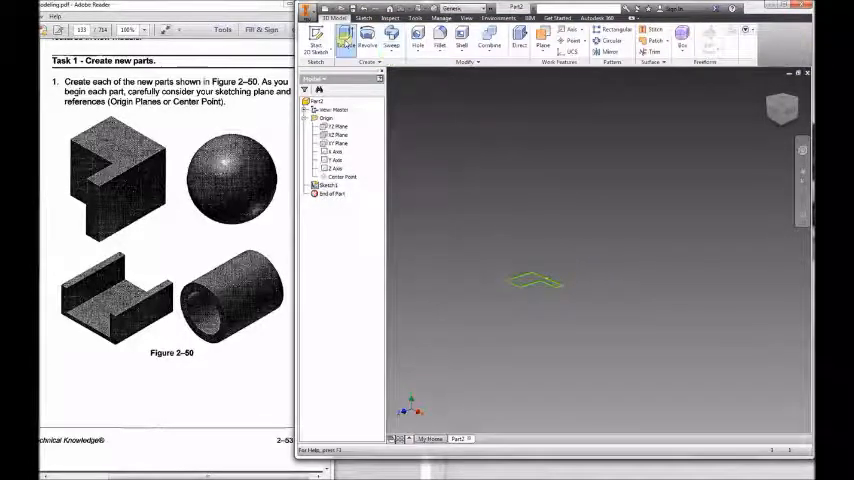
Extrude the notched profile into the L-shaped block with a rectangular cut-out
click(344, 36)
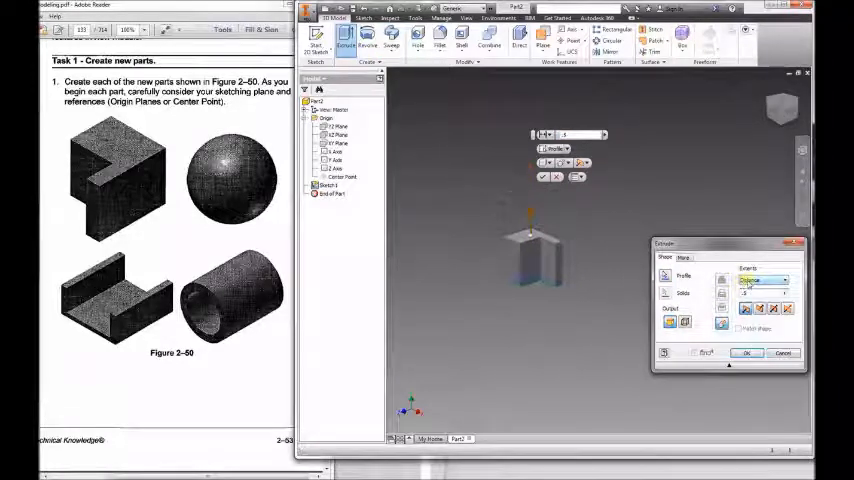
click(746, 352)
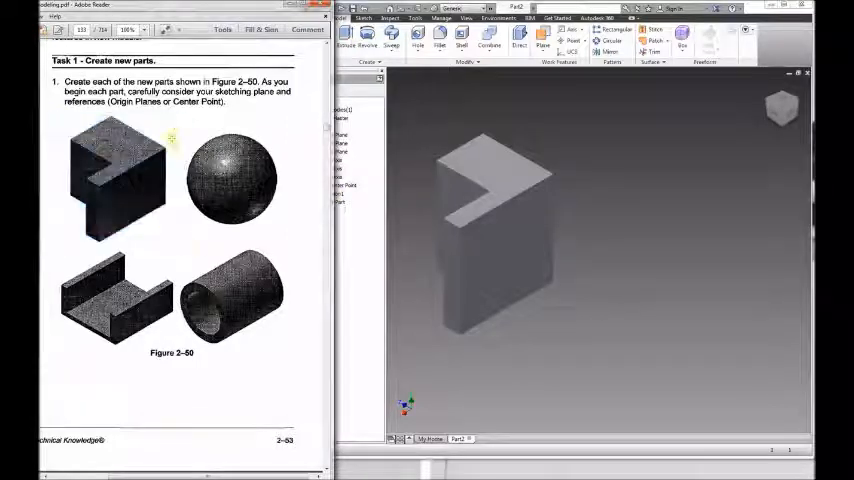
mouse_move(180, 244)
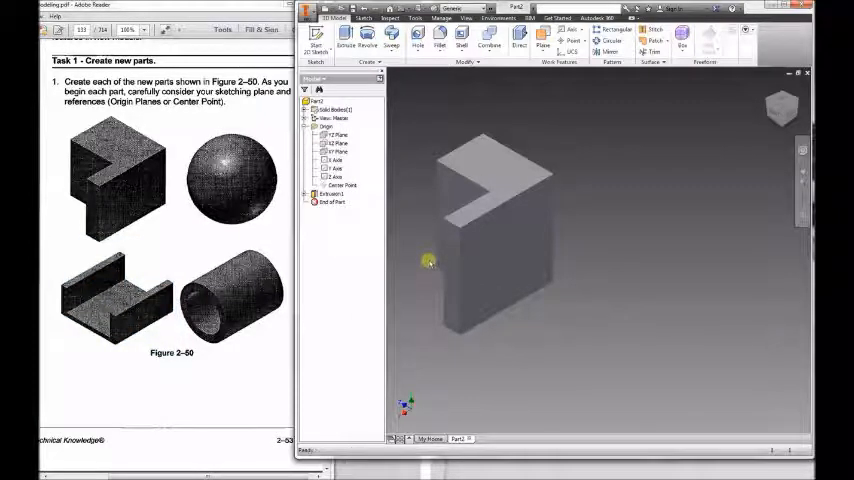
click(336, 160)
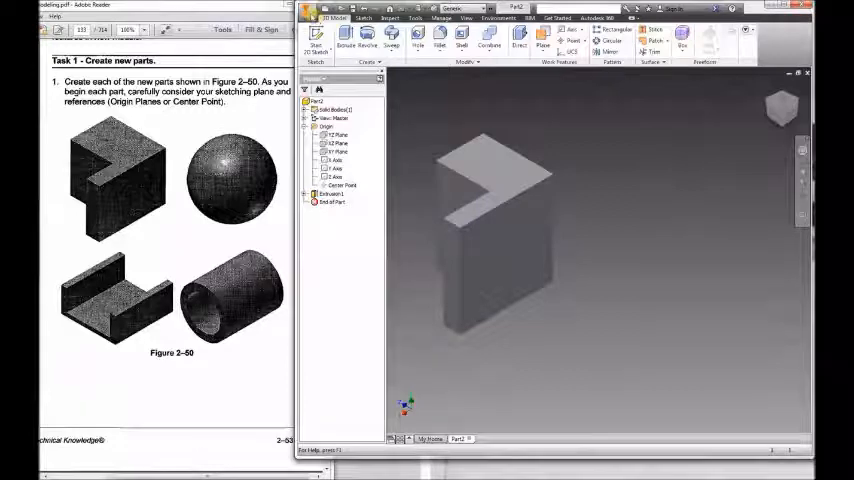
Sketch the U profile on an origin plane and extrude it, flipped to the other side, into the U-channel
click(312, 10)
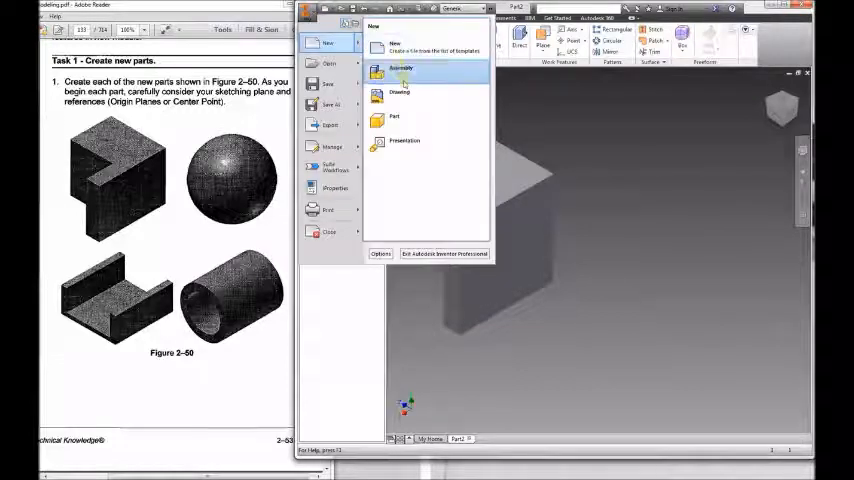
mouse_move(398, 118)
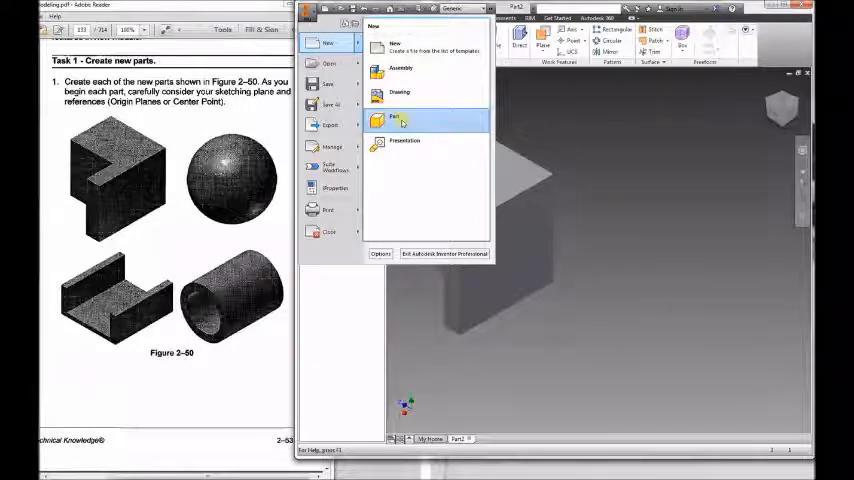
click(396, 118)
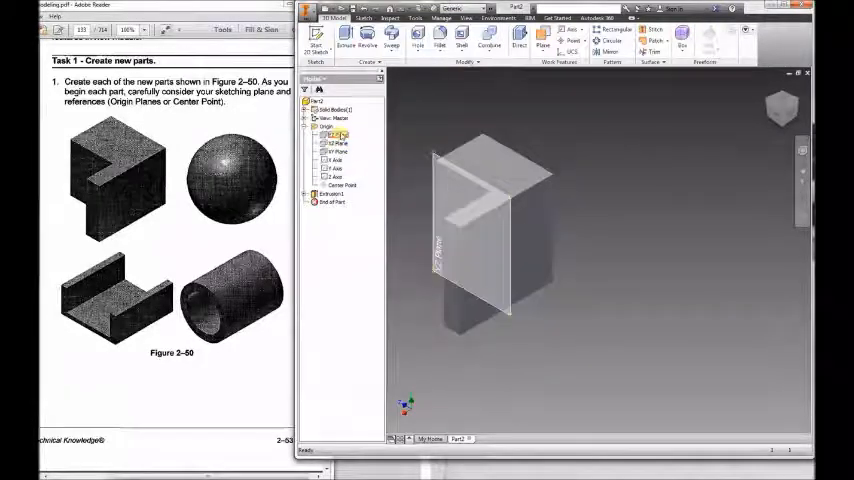
click(484, 230)
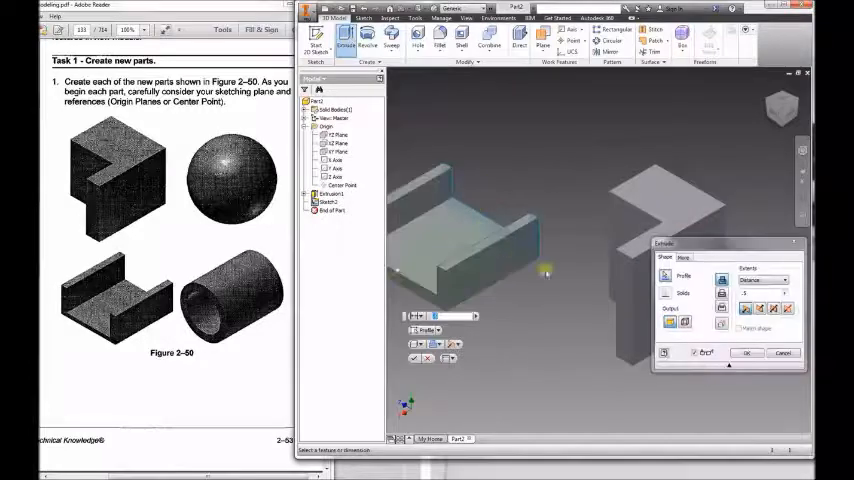
click(762, 308)
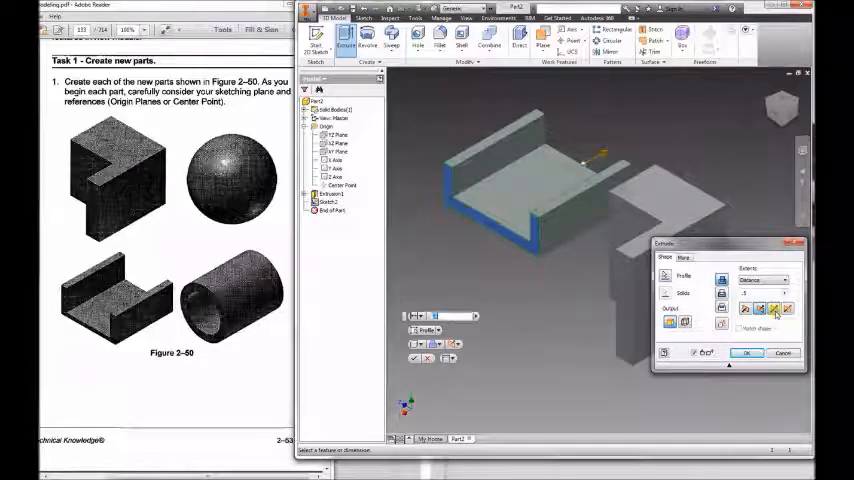
click(760, 308)
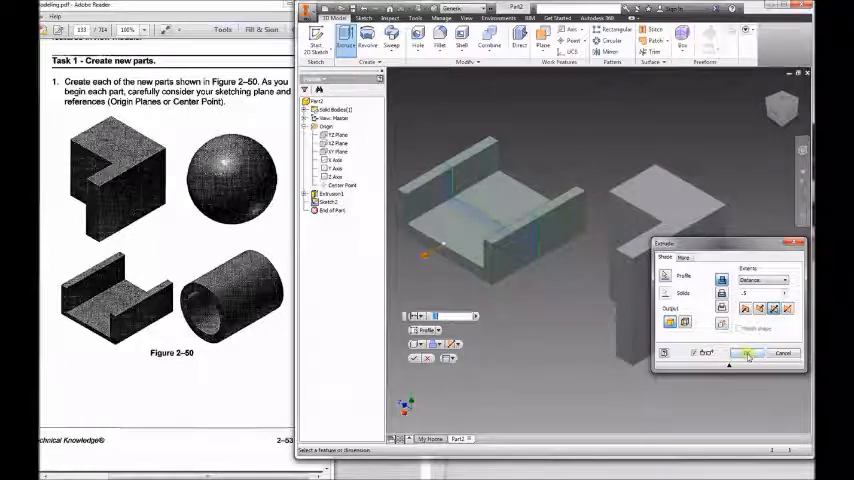
click(748, 352)
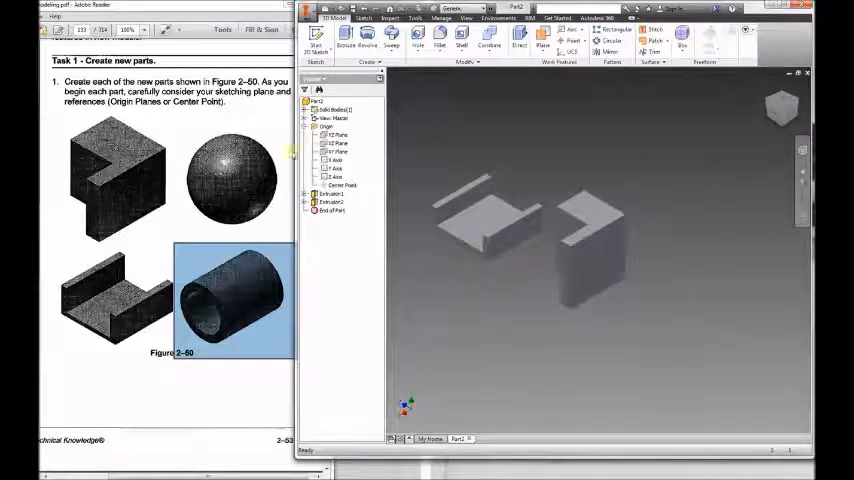
Sketch concentric circles and extrude the ring profile into the hollow cylinder
click(568, 276)
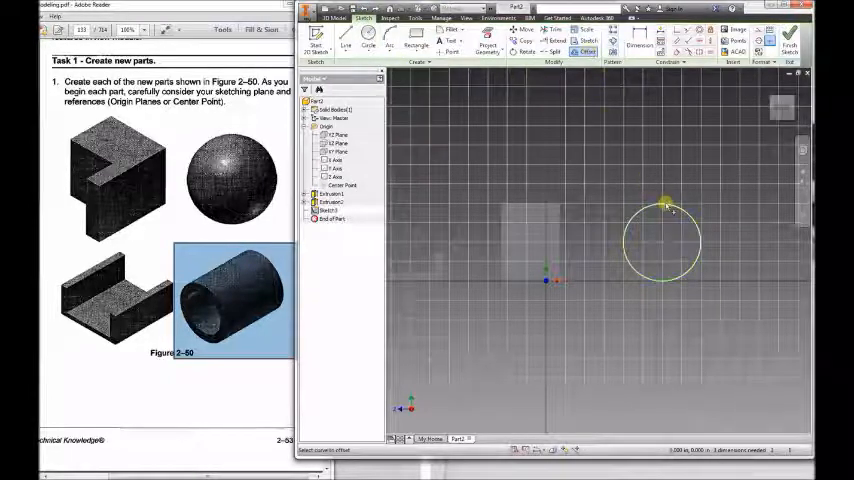
click(668, 208)
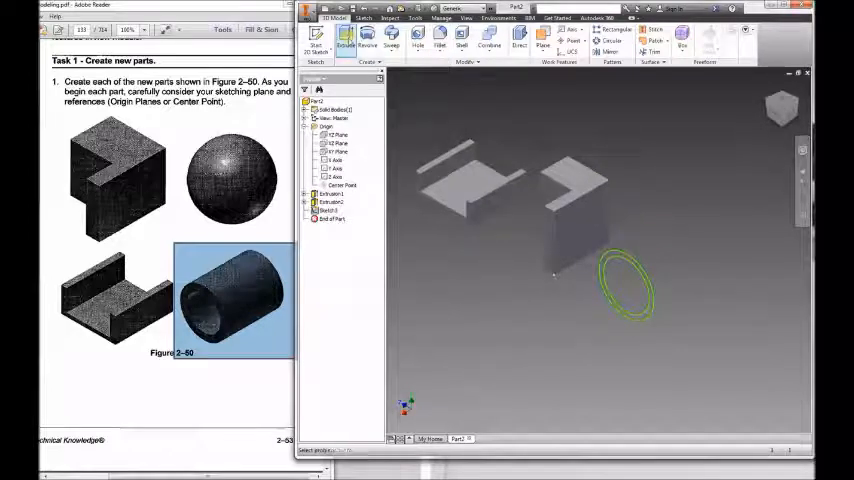
click(344, 40)
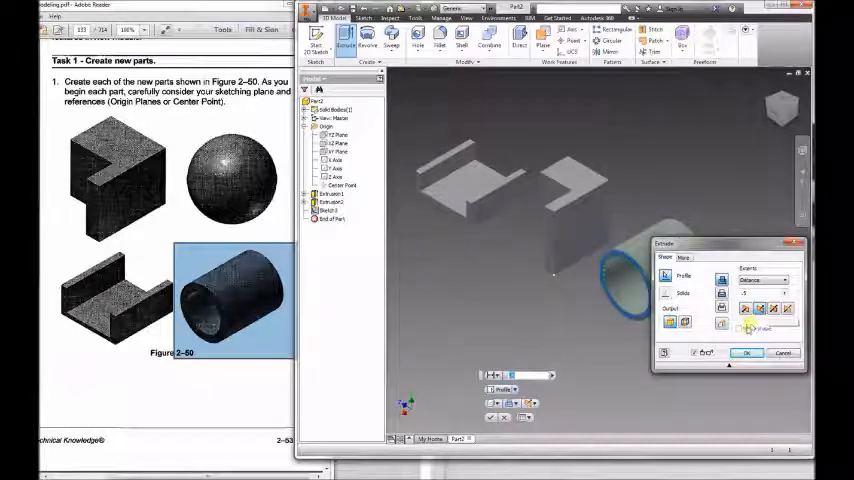
click(744, 352)
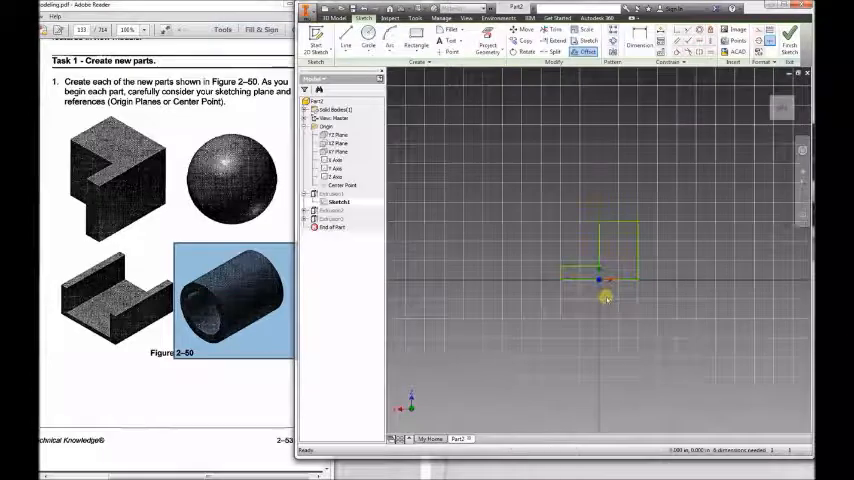
Create a sketch on an origin plane and project reference geometry for the sphere's half-circle profile
click(488, 44)
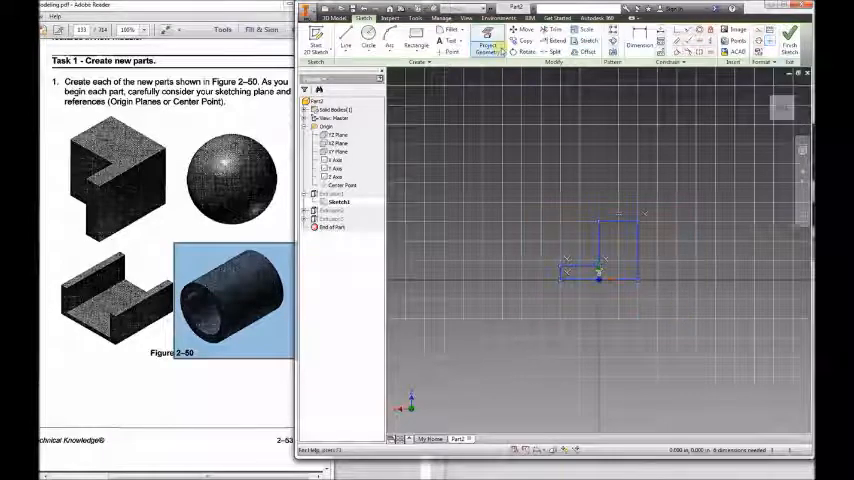
mouse_move(524, 32)
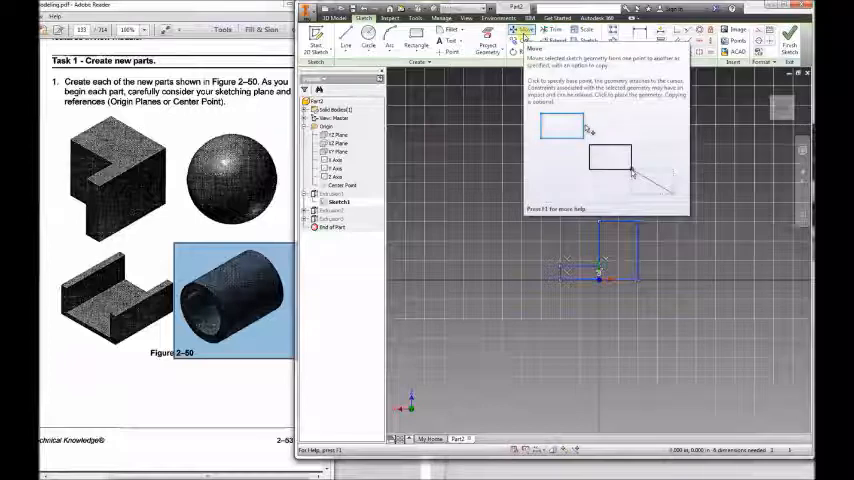
click(524, 38)
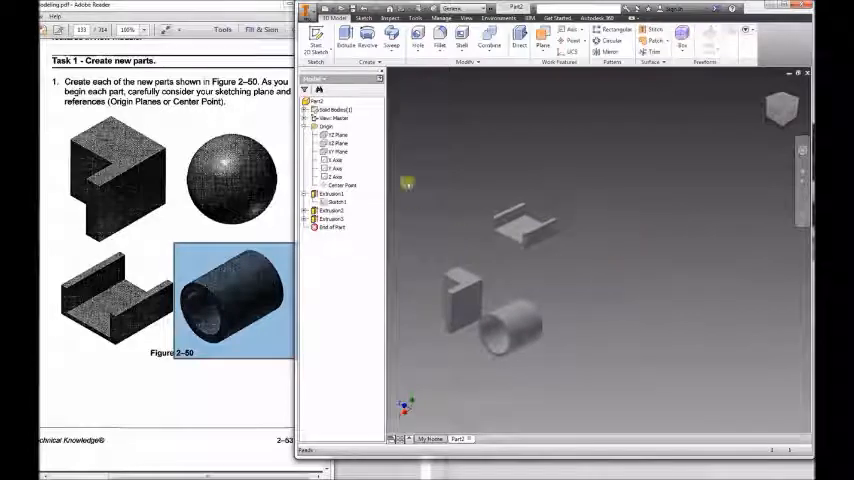
click(336, 152)
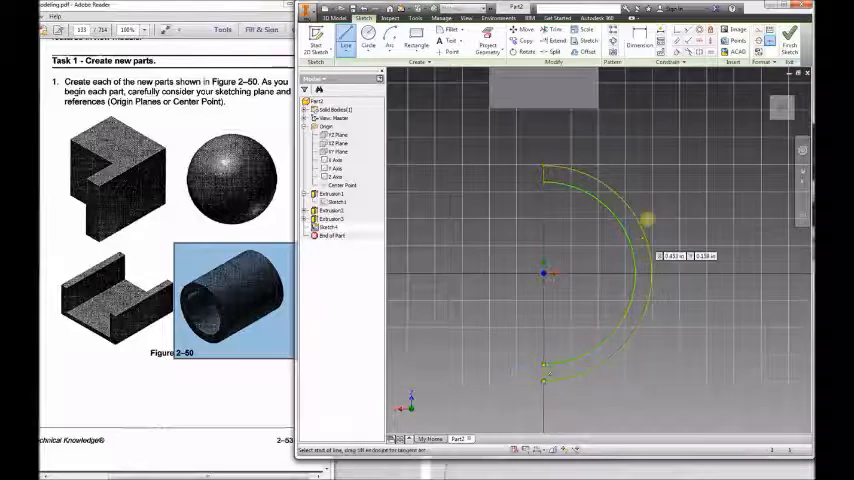
Finish the half-circle sketch and revolve it a full turn about its diameter line into the sphere
click(336, 16)
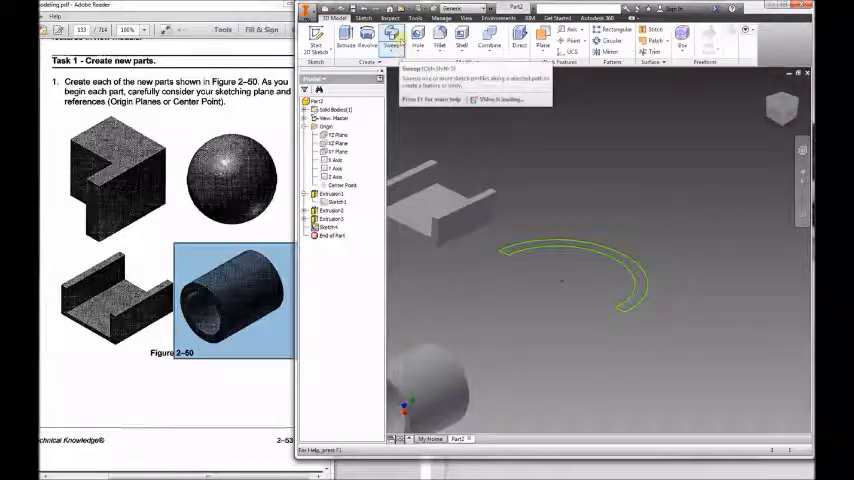
mouse_move(392, 42)
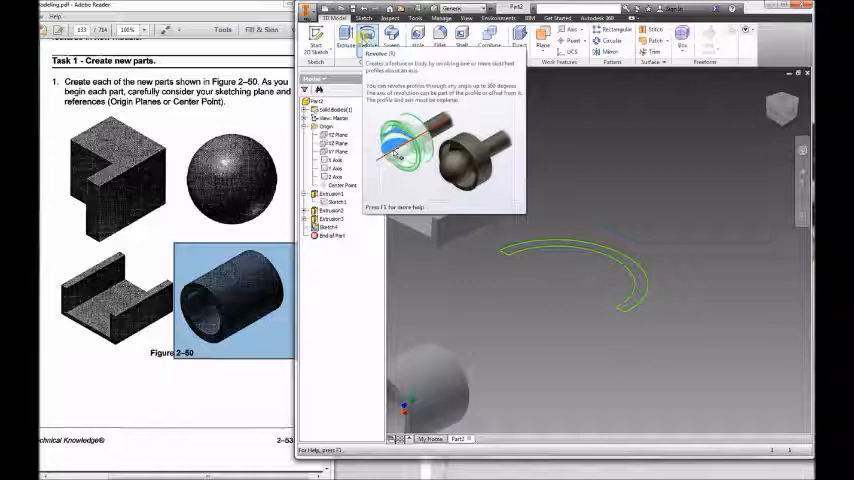
click(368, 42)
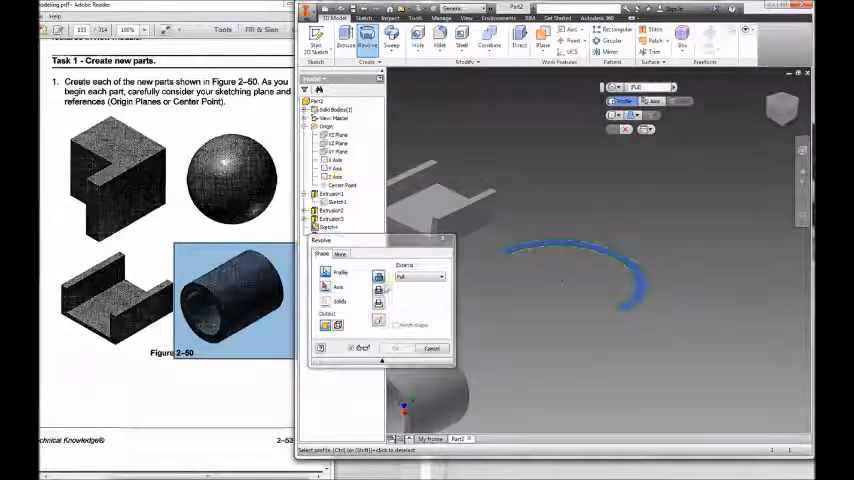
click(336, 168)
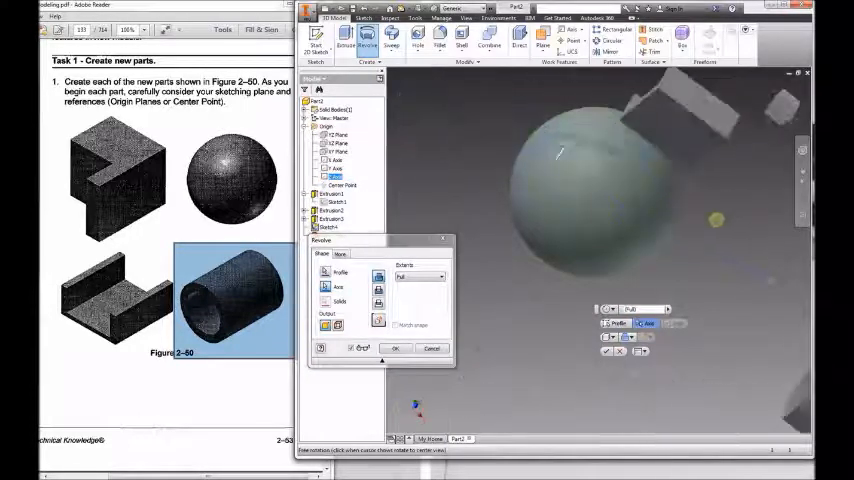
click(434, 276)
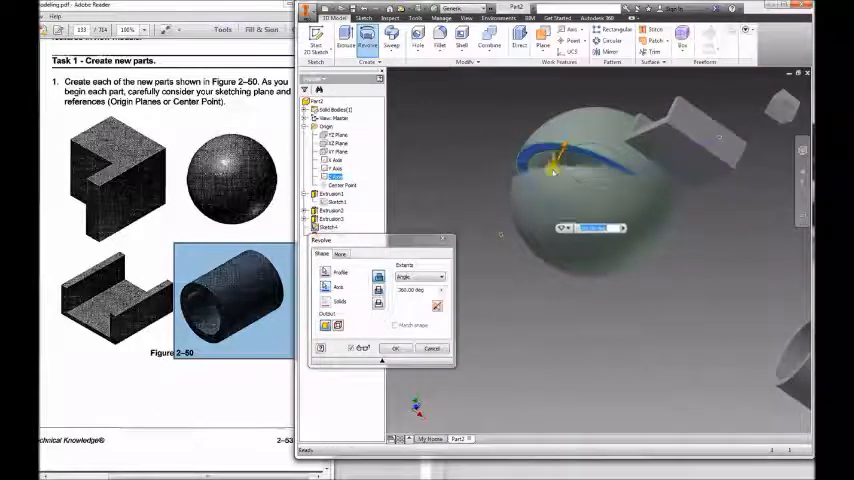